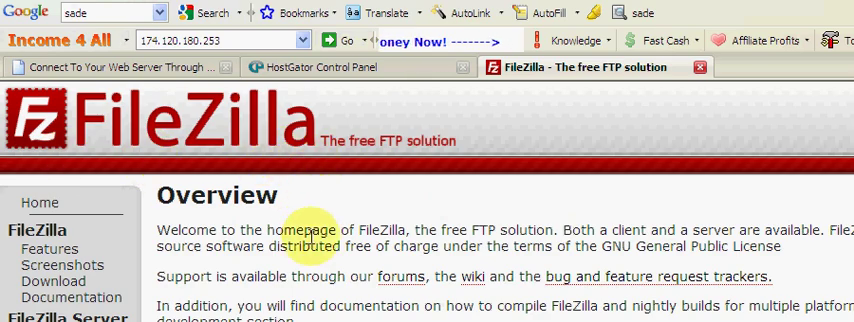
Bring the FileZilla Client window to the front showing local drives, with no server connected
scroll("down", 3)
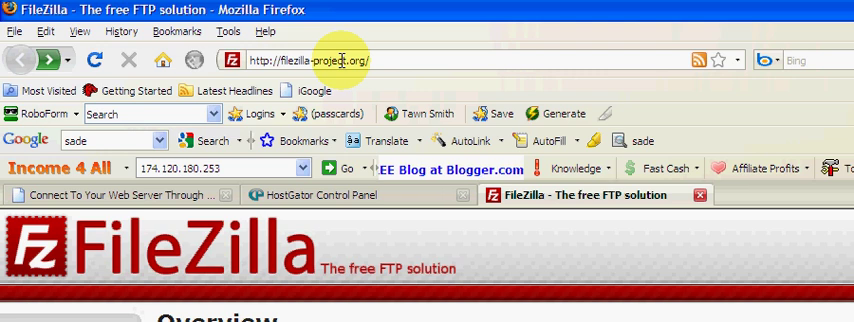
scroll("down", 3)
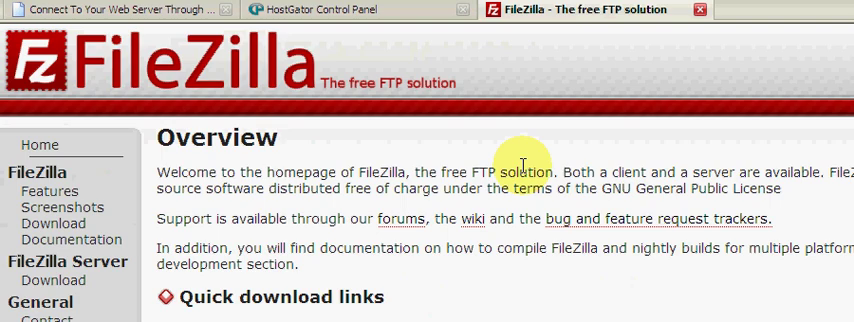
scroll("down", 3)
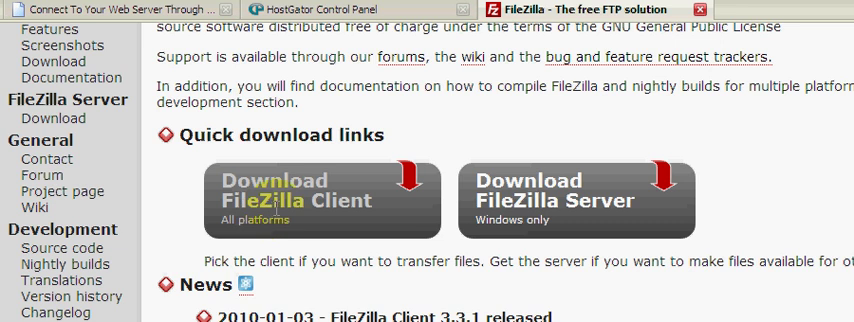
scroll("down", 3)
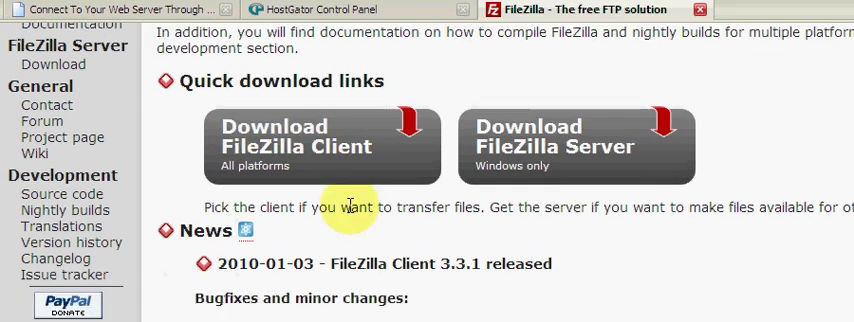
scroll("down", 3)
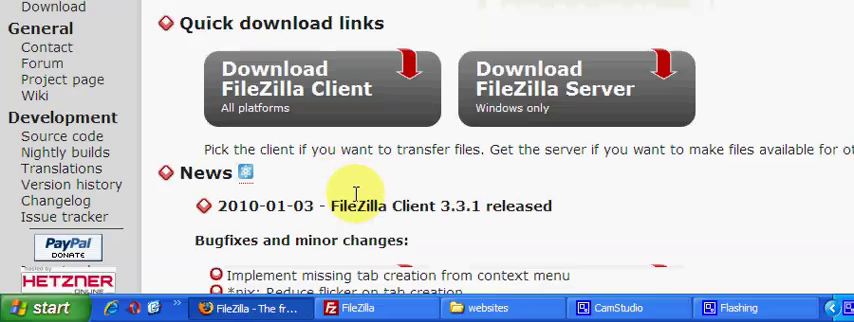
mouse_move(384, 150)
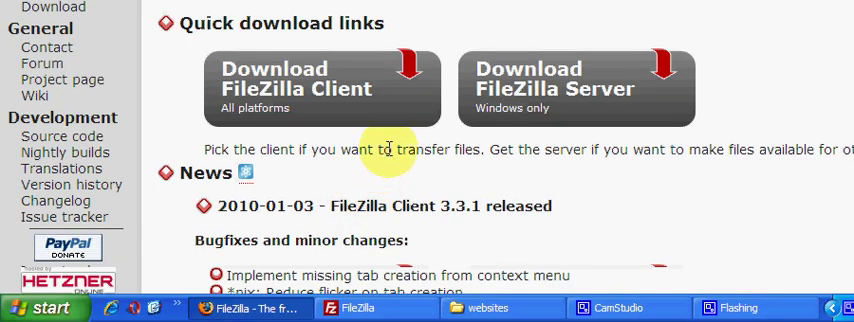
left_click(356, 308)
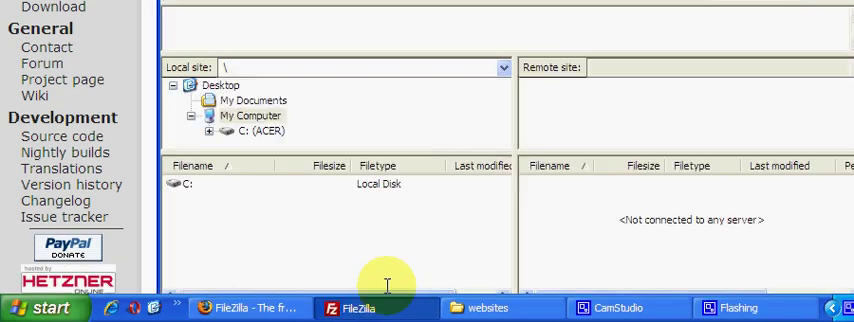
left_click(356, 308)
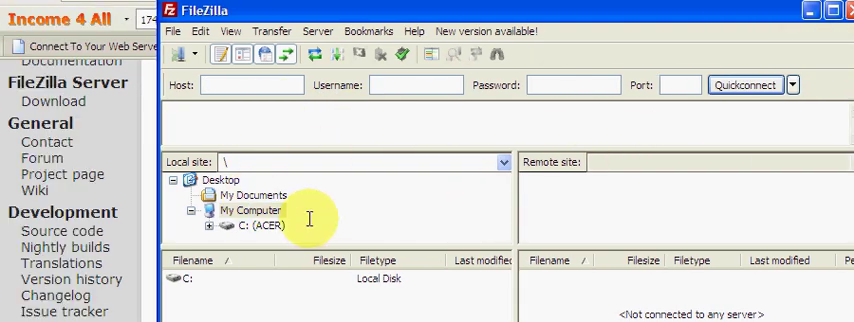
scroll("down", 3)
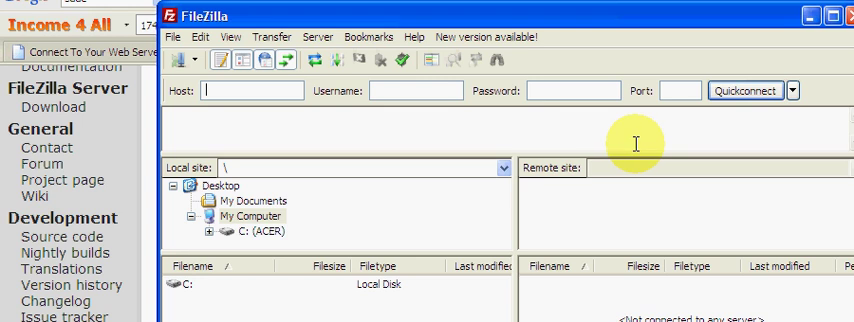
mouse_move(636, 144)
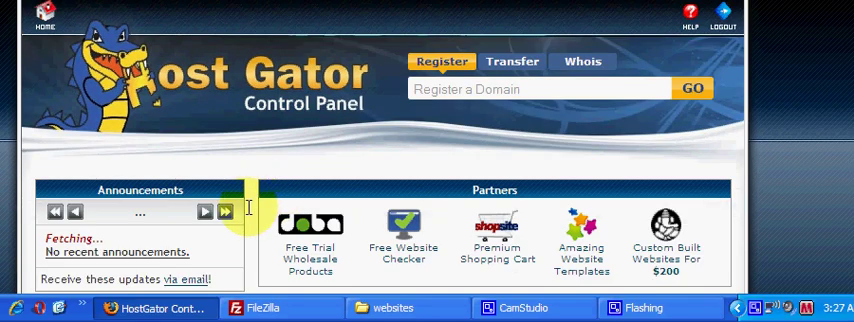
mouse_move(240, 160)
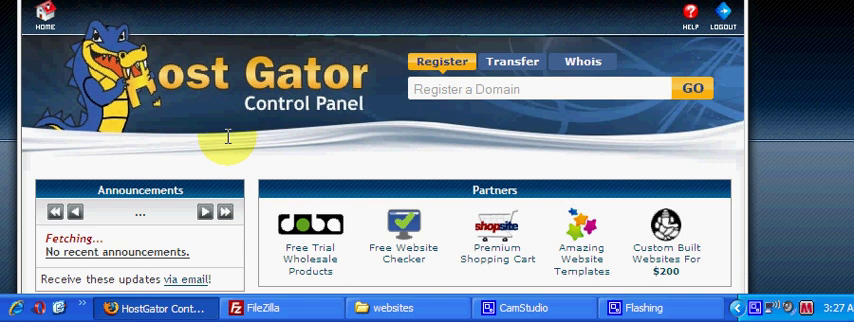
Scroll the cPanel dashboard to the Account Information panel with the IP address and name servers
scroll("down", 3)
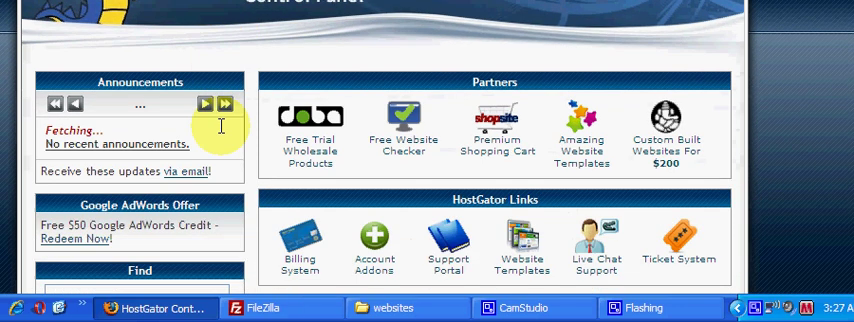
scroll("up", 3)
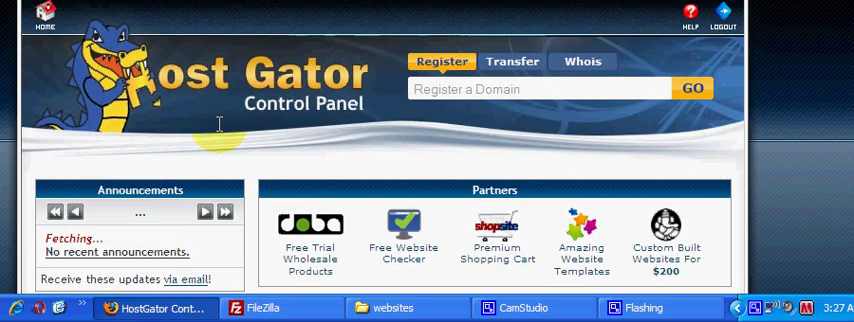
mouse_move(216, 116)
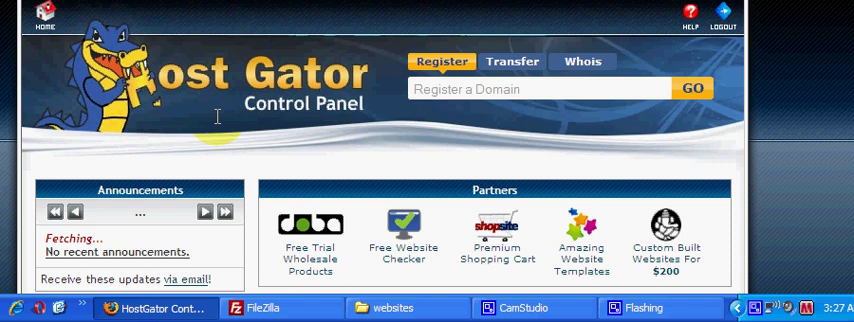
scroll("down", 3)
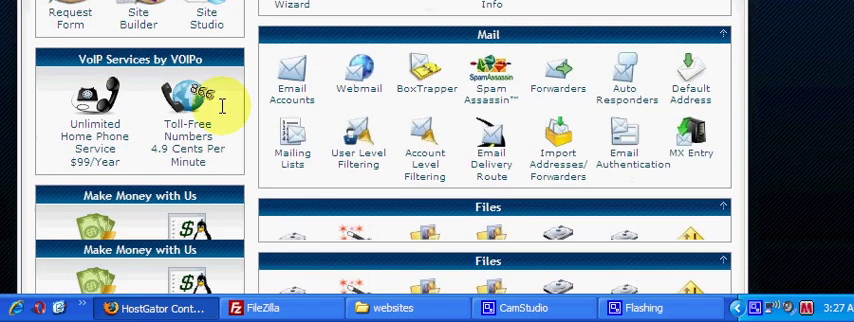
scroll("down", 3)
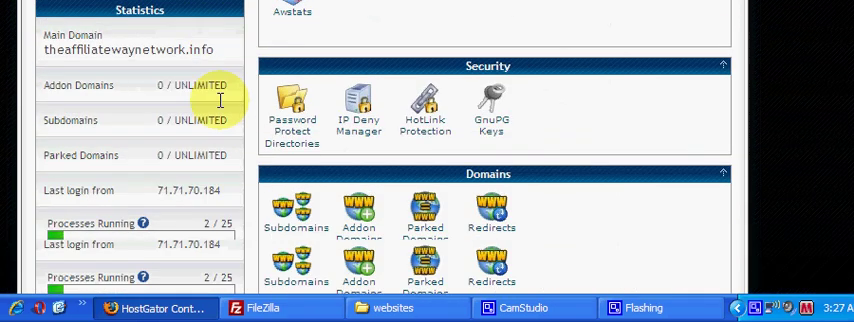
scroll("down", 3)
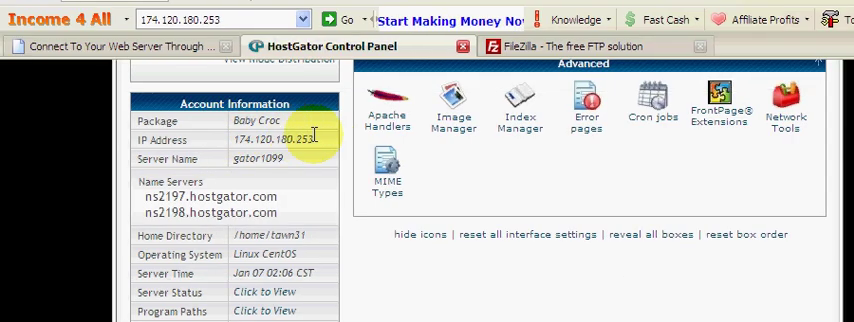
mouse_move(328, 144)
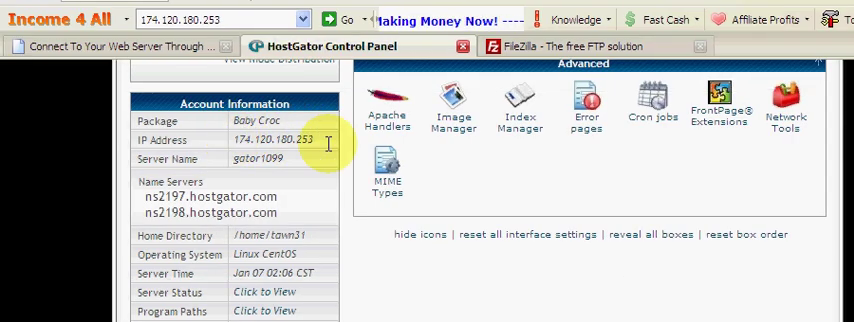
Copy the shared IP address 174.120.180.253 from the Account Information panel
scroll("down", 3)
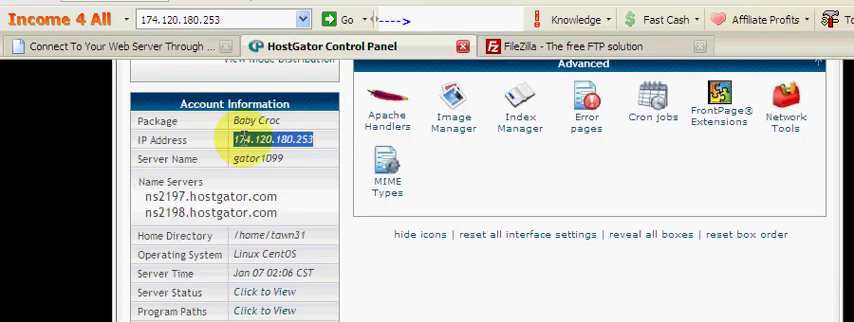
right_click(270, 140)
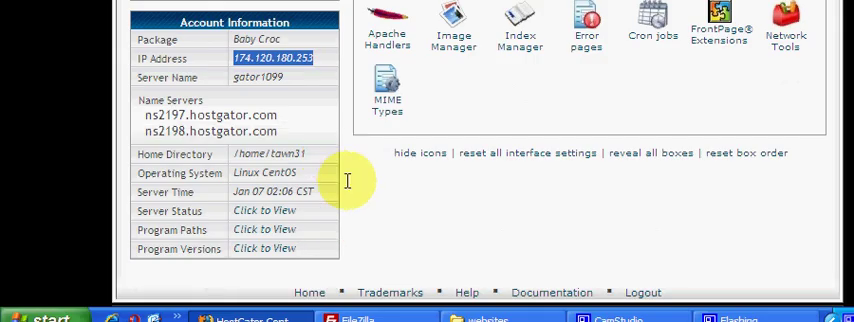
left_click(356, 308)
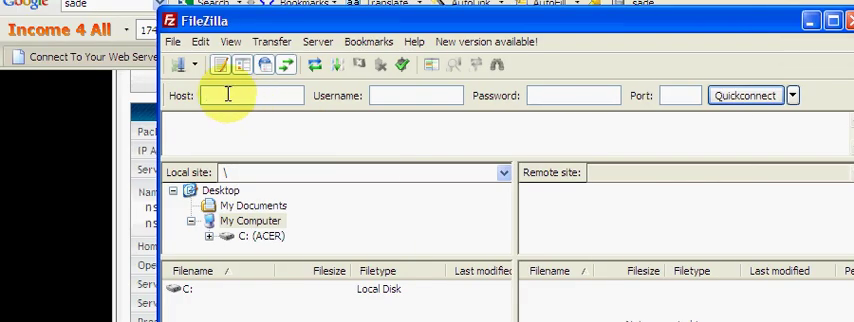
Connect FileZilla to host 174.120.180.253 with the account credentials, listing the server's home folders
type("174.120.180.253")
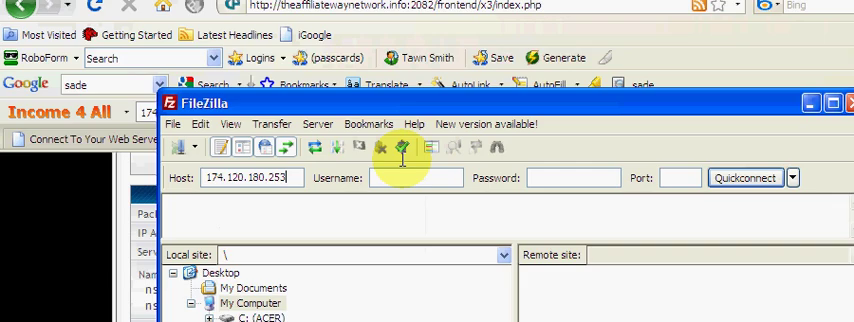
mouse_move(270, 176)
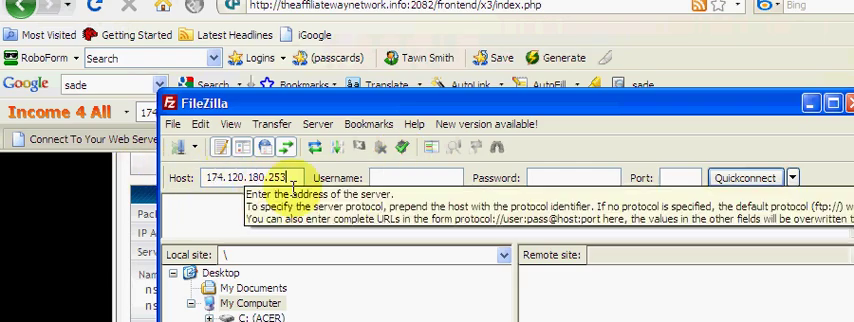
left_click(398, 180)
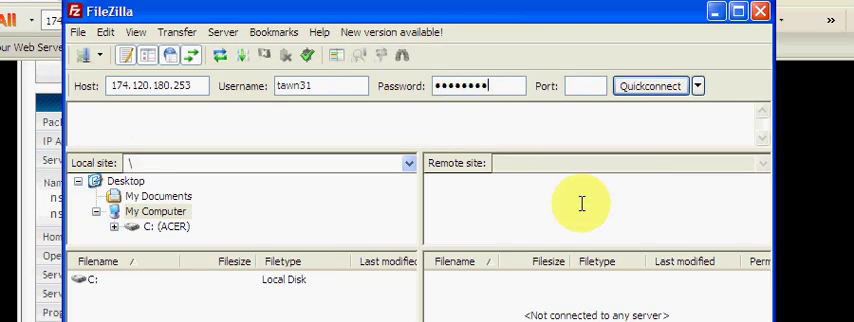
left_click(650, 86)
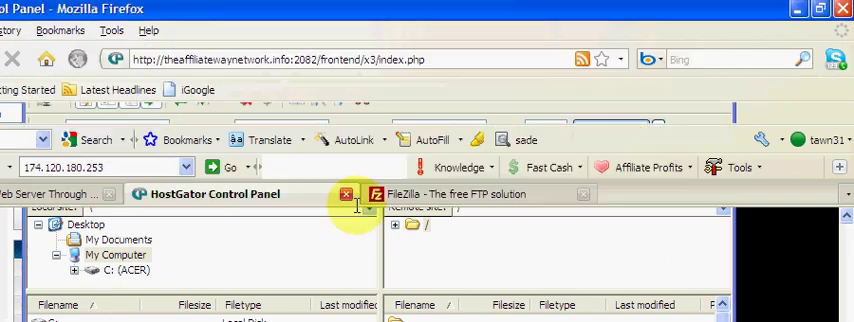
left_click(224, 196)
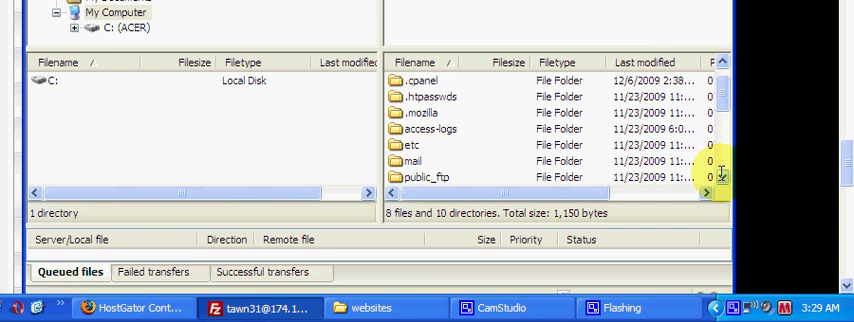
mouse_move(728, 170)
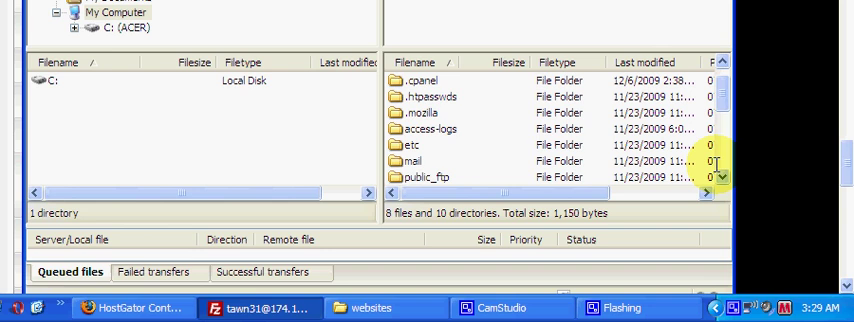
mouse_move(460, 104)
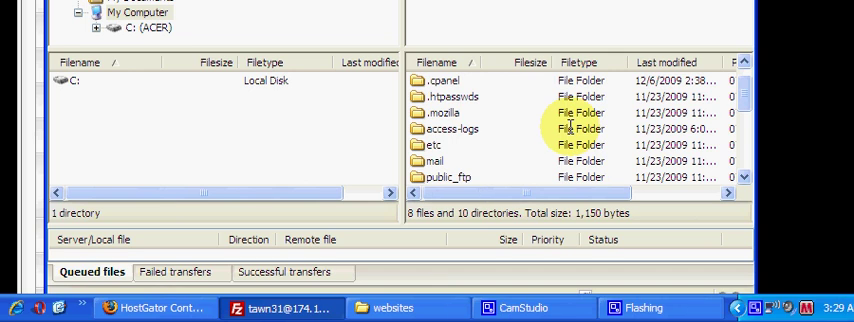
mouse_move(320, 156)
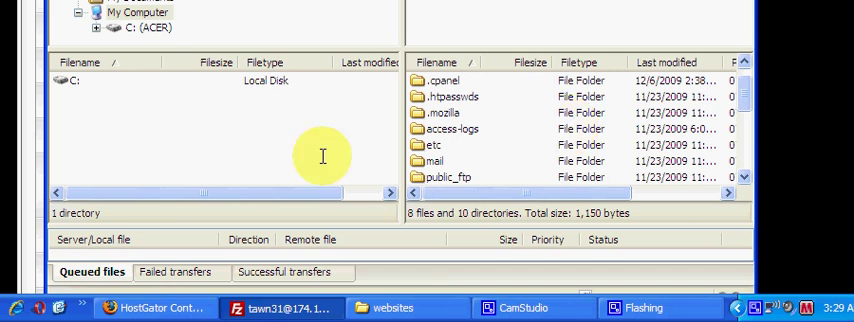
Enter the public_html folder in the remote pane to show the website's files
scroll("down", 3)
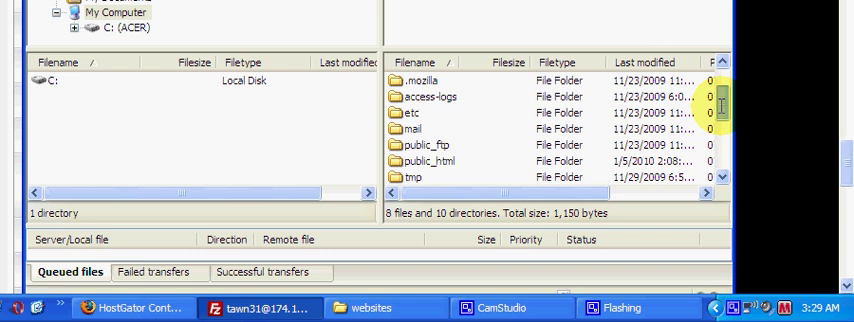
scroll("down", 3)
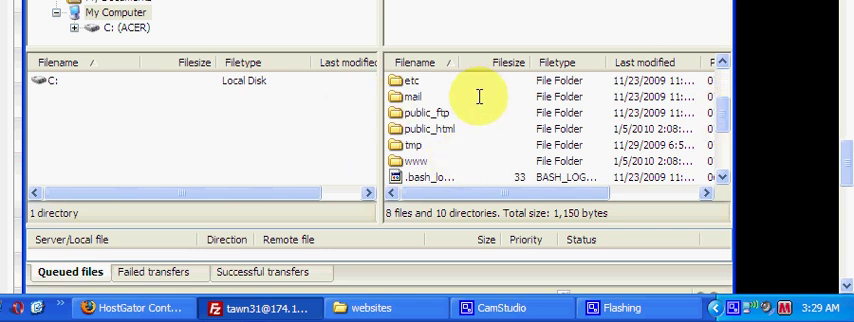
mouse_move(440, 128)
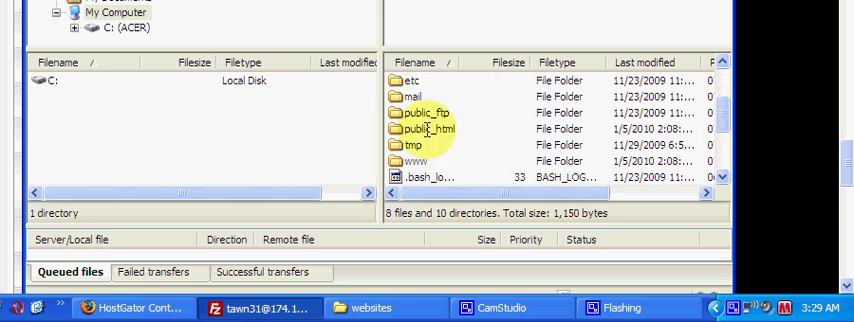
mouse_move(448, 130)
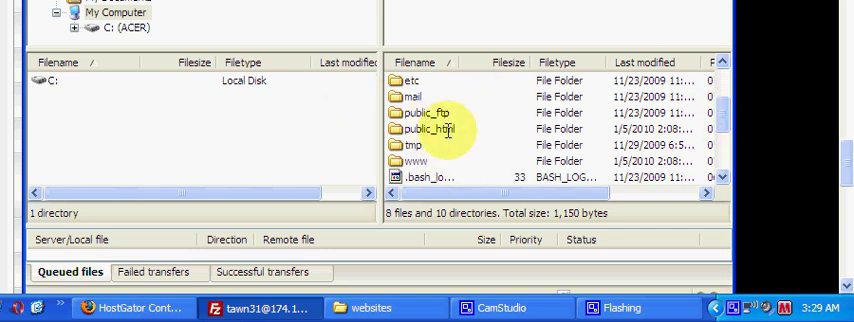
double_click(436, 128)
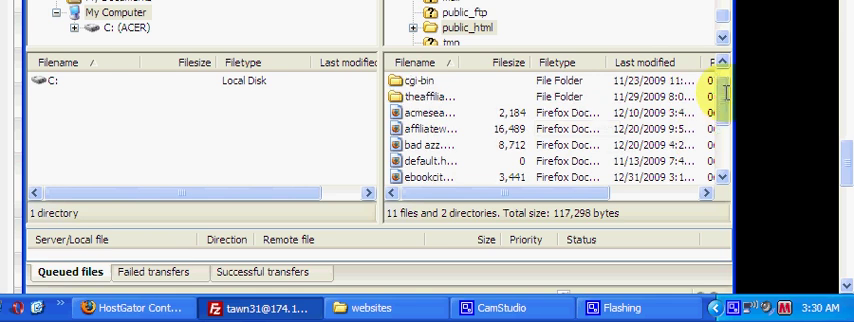
left_click(436, 96)
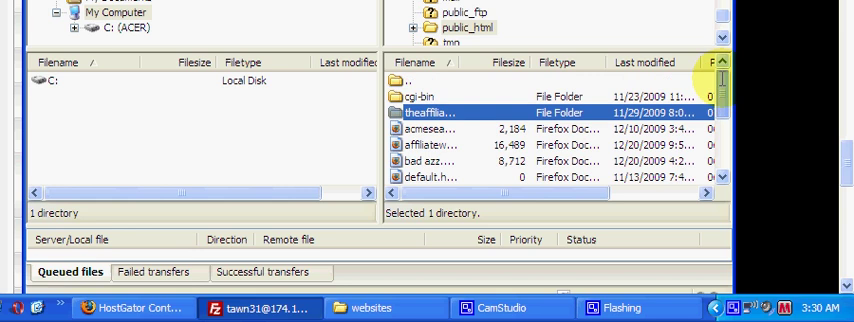
scroll("down", 3)
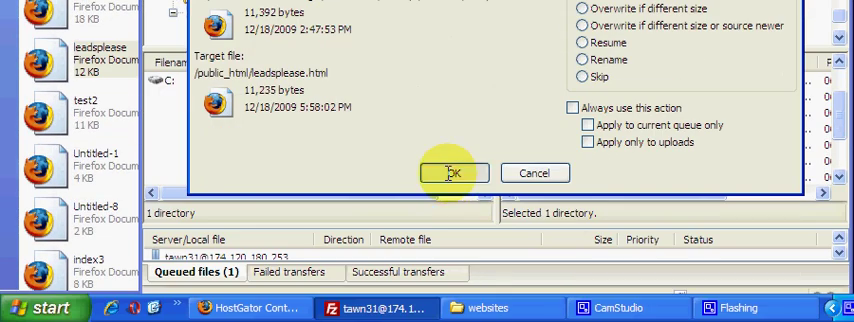
Confirm overwriting the existing leadsplease.html in public_html with the uploaded copy
left_click(454, 172)
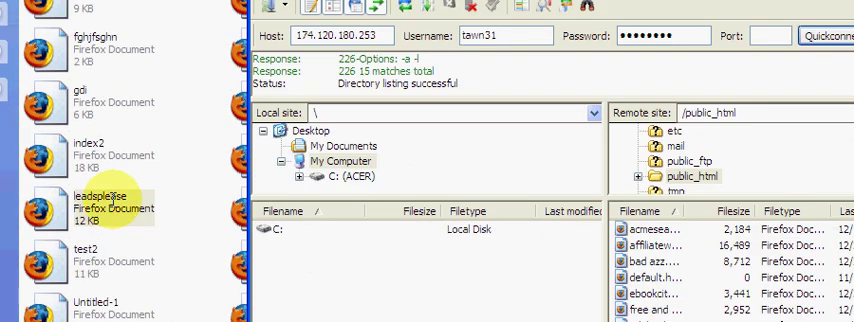
Enter theaffiliatewaynetwork.info/leadsplease.html in the address bar of a new Firefox tab
left_click(98, 204)
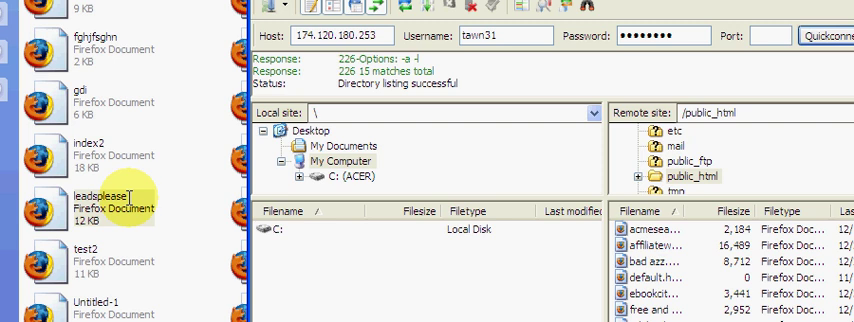
left_click(100, 192)
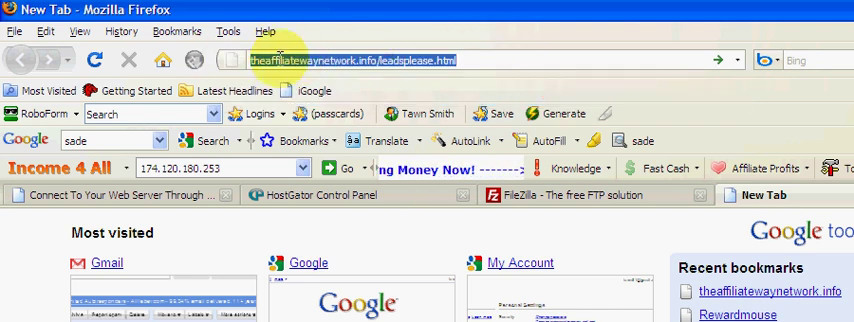
Load the live leadsplease.html page showing The Affiliate Way Network offer, checking back with FileZilla
double_click(424, 60)
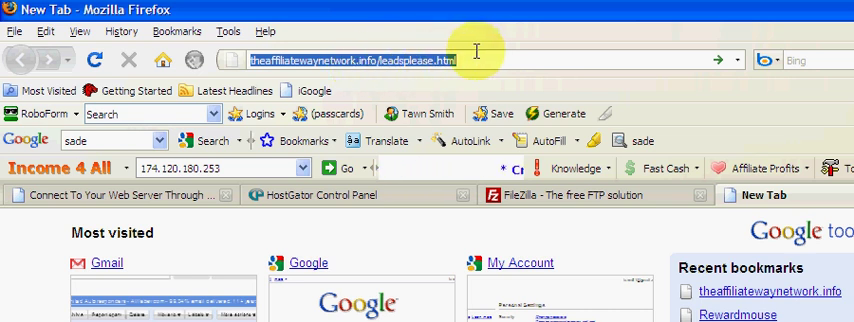
mouse_move(548, 50)
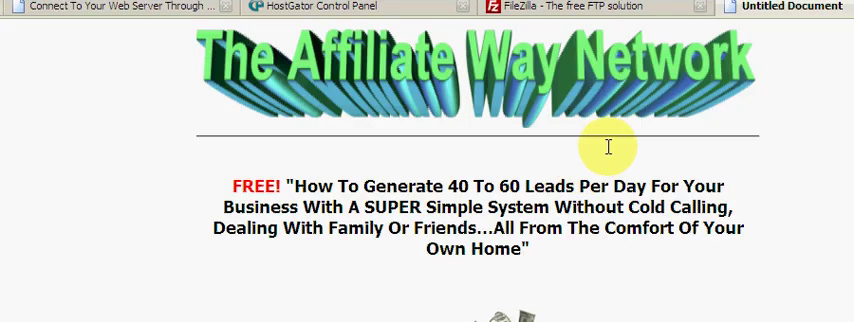
scroll("down", 3)
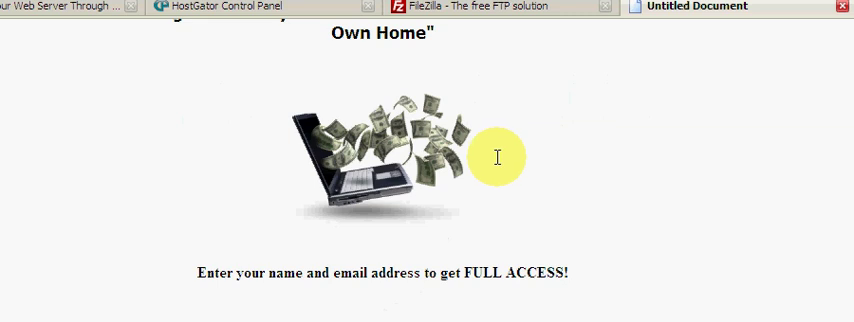
scroll("down", 3)
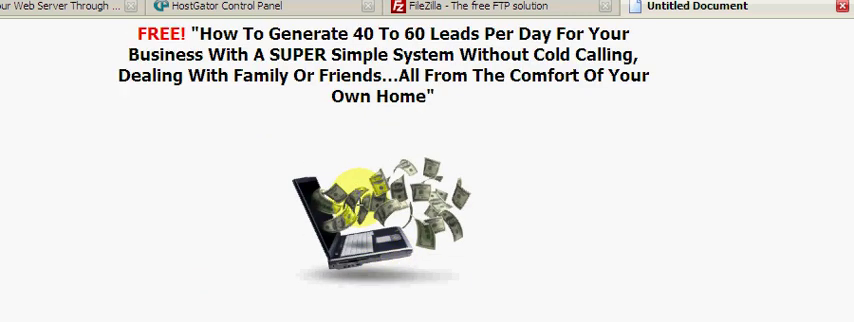
scroll("up", 3)
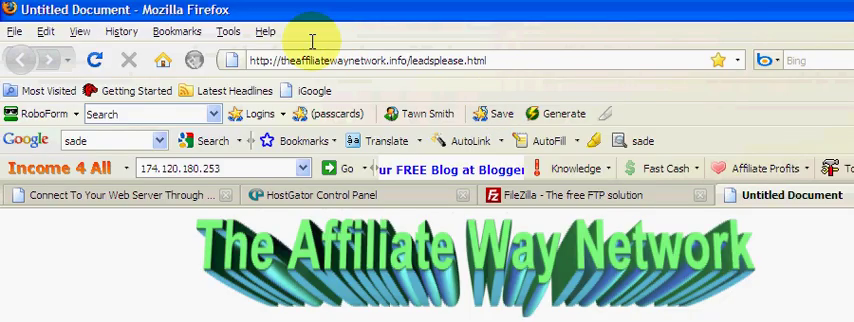
scroll("down", 3)
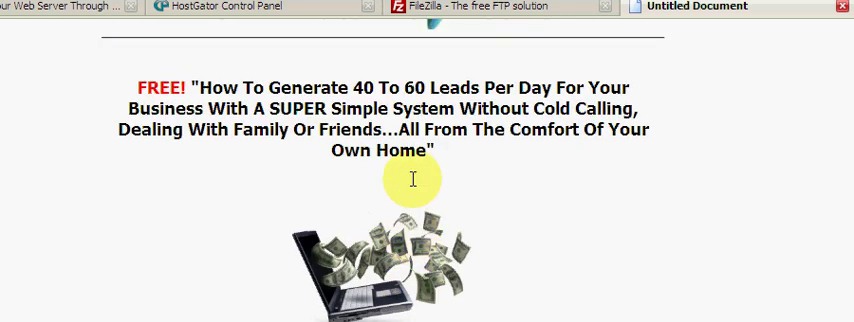
left_click(460, 8)
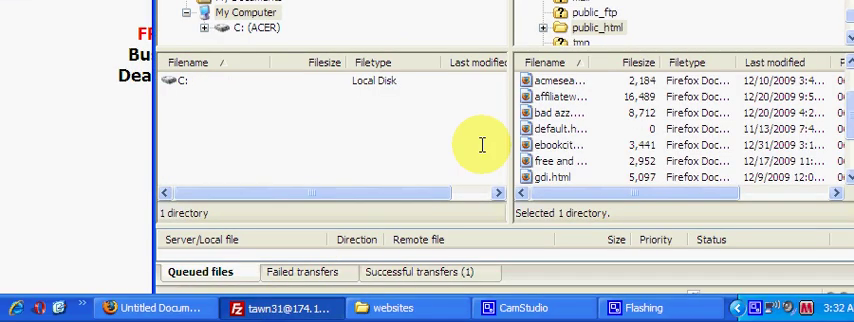
left_click(558, 112)
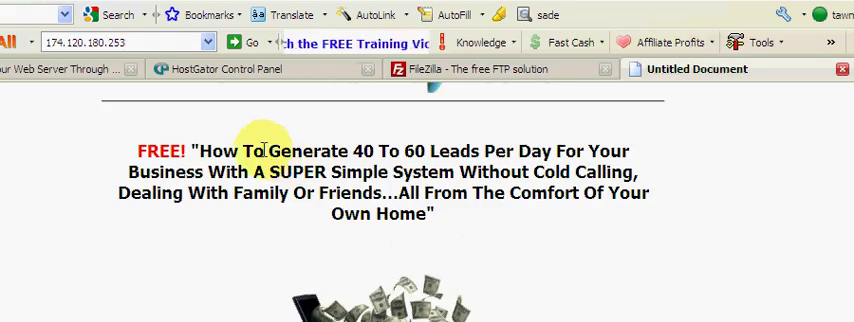
scroll("down", 3)
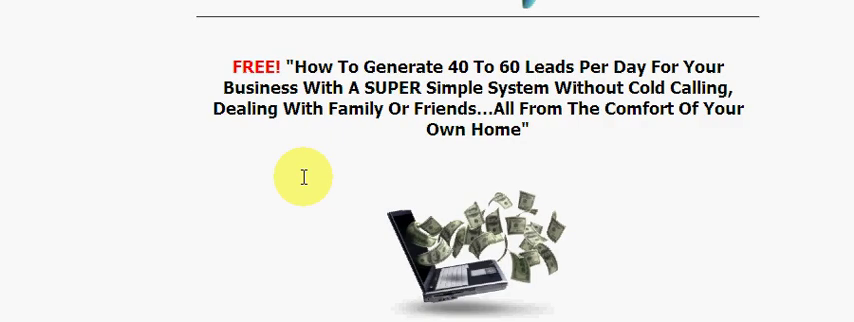